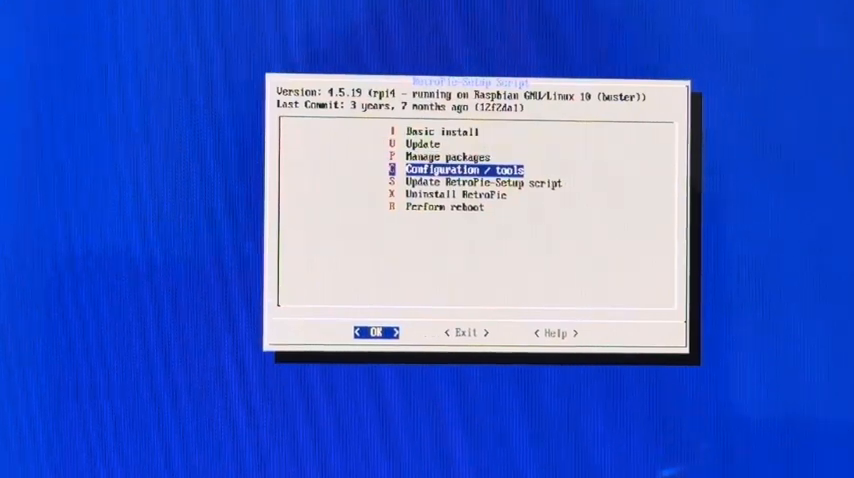
Step: Select 'Update RetroPie-Setup script' and confirm the update with Yes
{"action": "key", "text": "Down"}
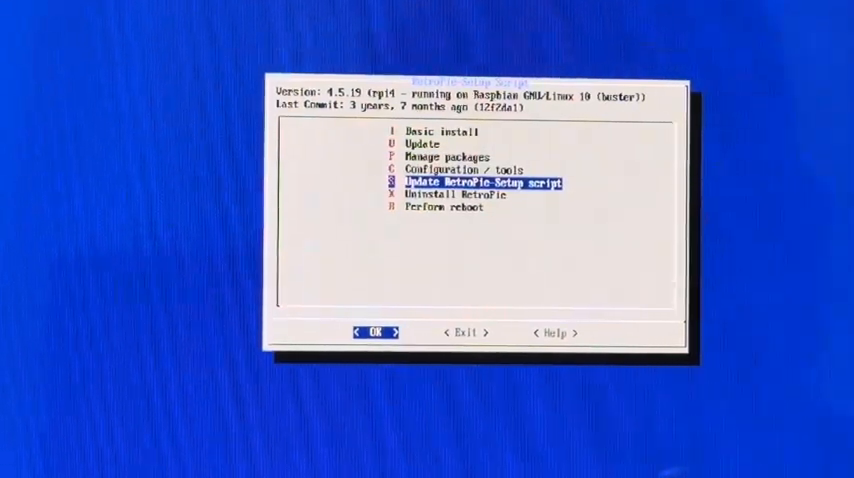
{"action": "left_click", "coordinate": [374, 331]}
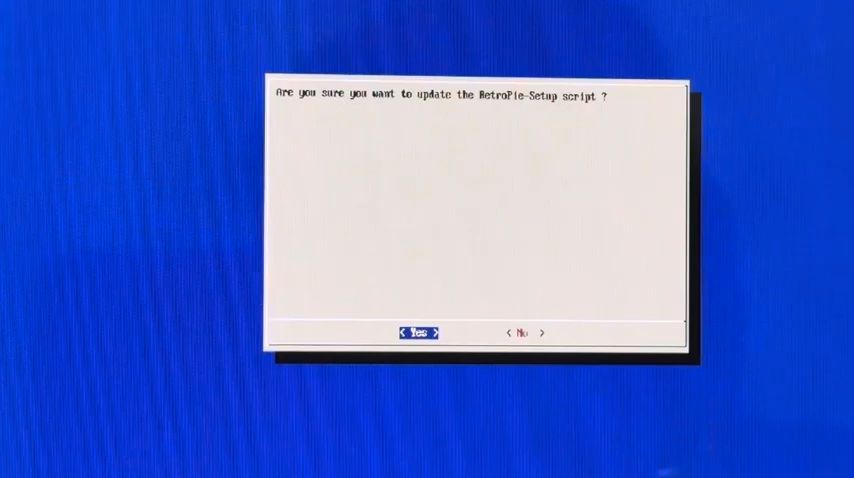
{"action": "left_click", "coordinate": [414, 331]}
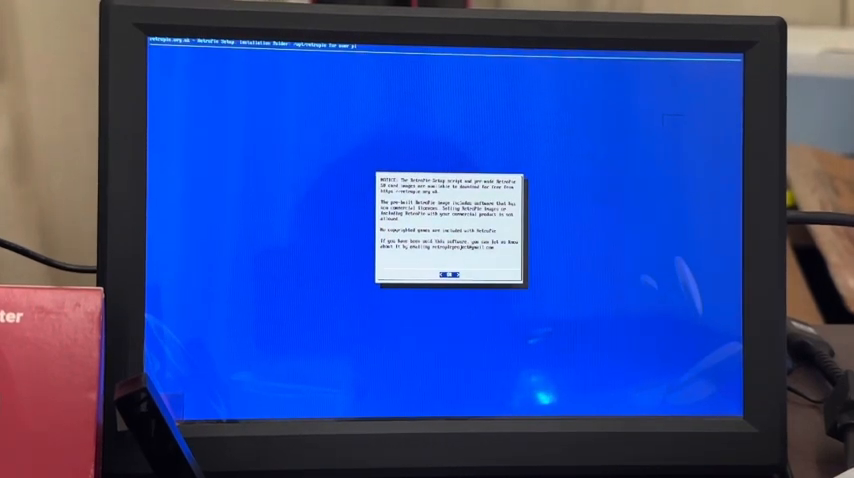
Step: Dismiss the free SD card image notice and highlight Update in the 4.8.6 main menu
{"action": "left_click", "coordinate": [448, 274]}
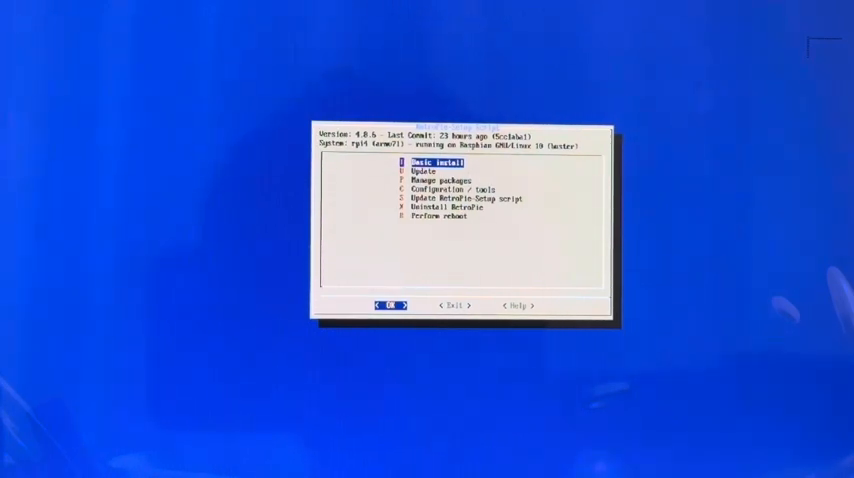
{"action": "key", "text": "Down"}
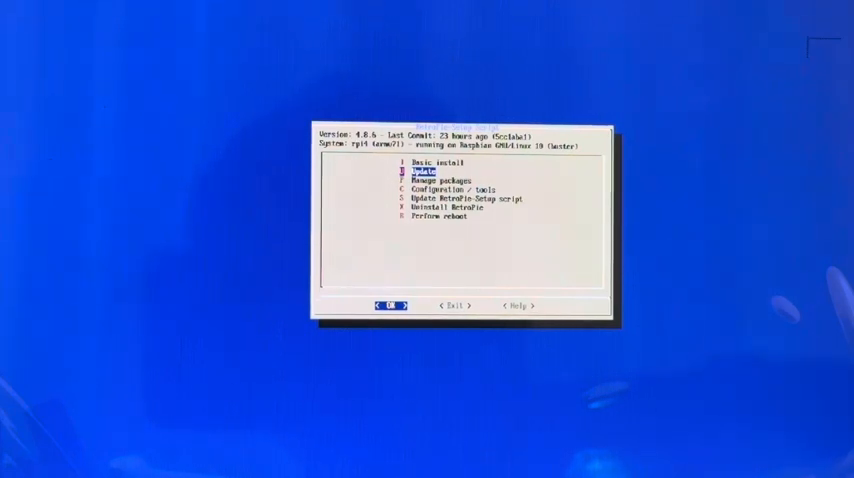
Step: Start updating all installed RetroPie packages, confirming with Yes and dismissing the reload notice
{"action": "left_click", "coordinate": [388, 305]}
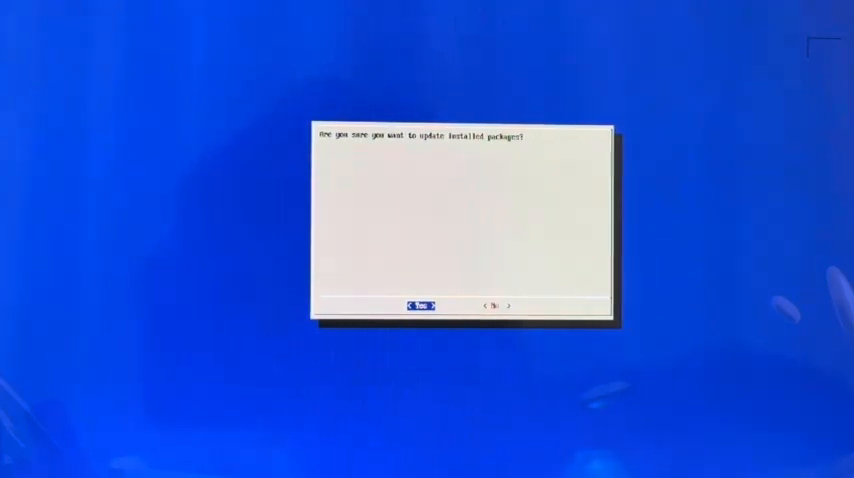
{"action": "left_click", "coordinate": [419, 305]}
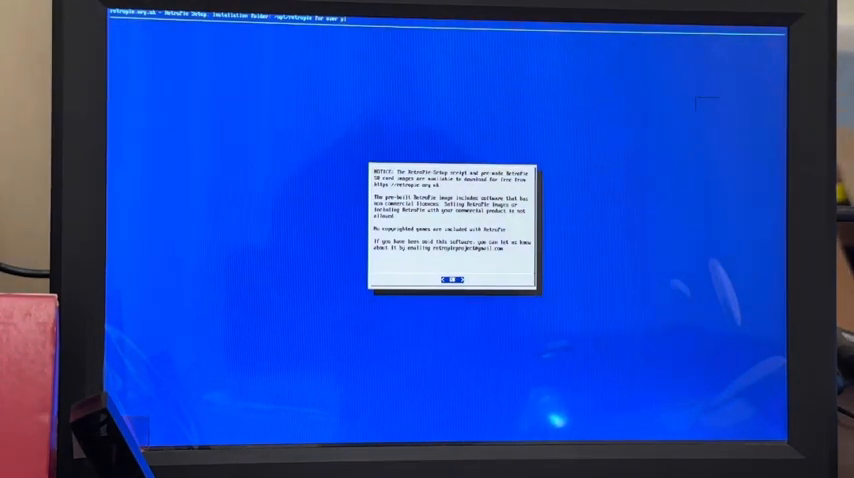
{"action": "left_click", "coordinate": [451, 280]}
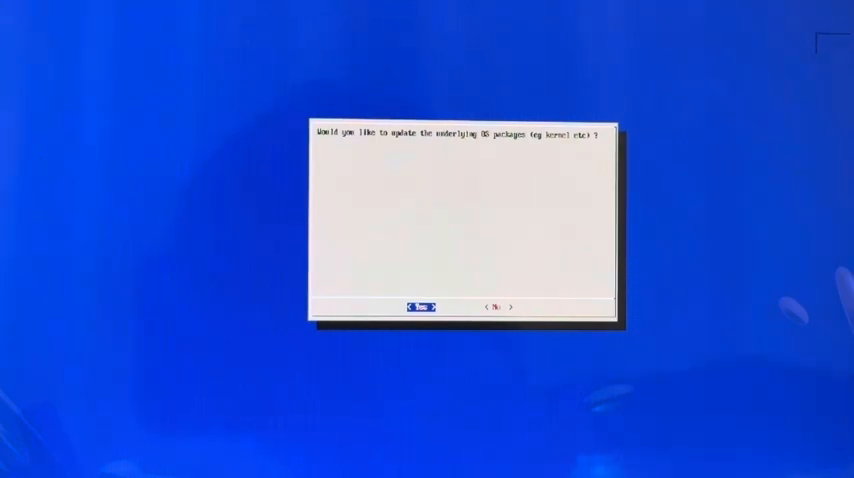
Step: Agree to update the Raspbian OS packages and follow the apt download output
{"action": "left_click", "coordinate": [419, 307]}
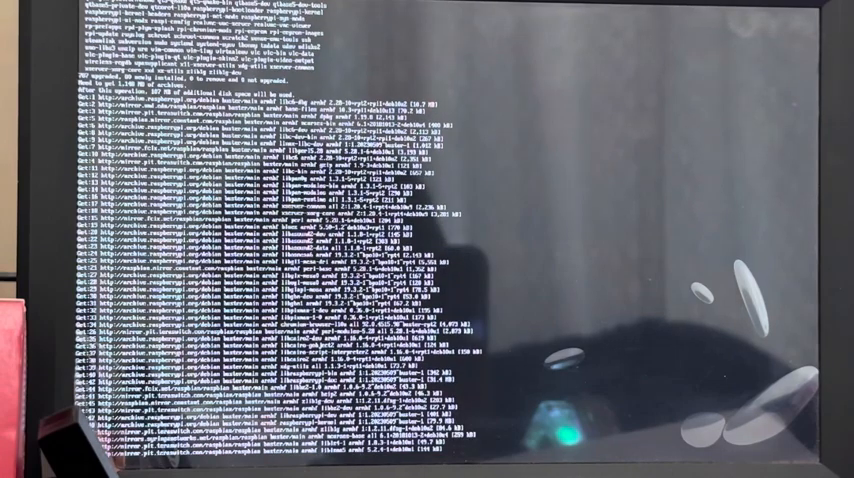
{"action": "scroll", "scroll_direction": "down", "scroll_amount": 3}
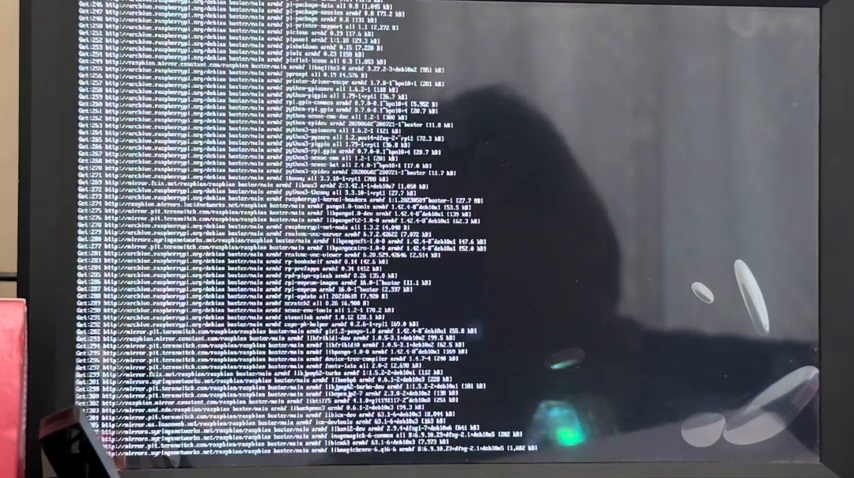
{"action": "scroll", "scroll_direction": "down", "scroll_amount": 3}
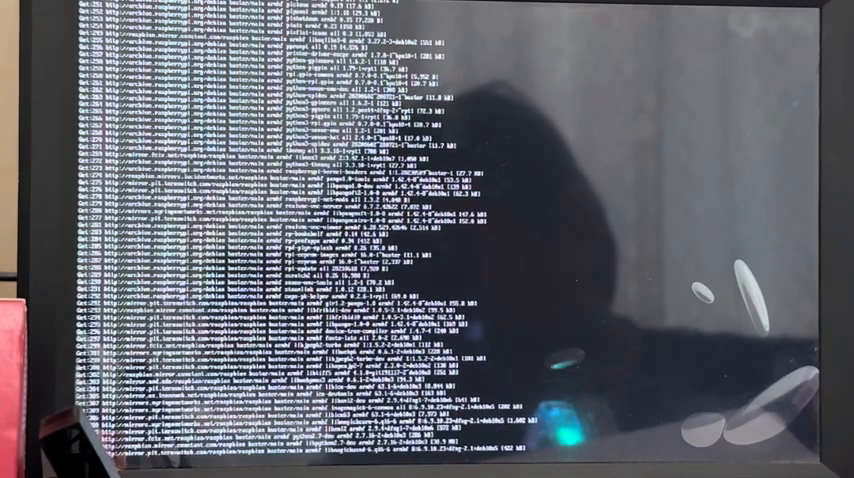
{"action": "scroll", "scroll_direction": "down", "scroll_amount": 3}
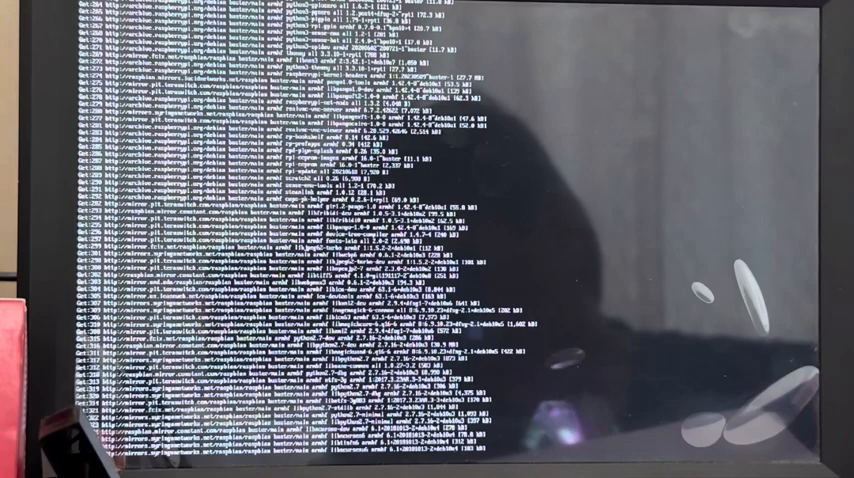
{"action": "scroll", "scroll_direction": "down", "scroll_amount": 3}
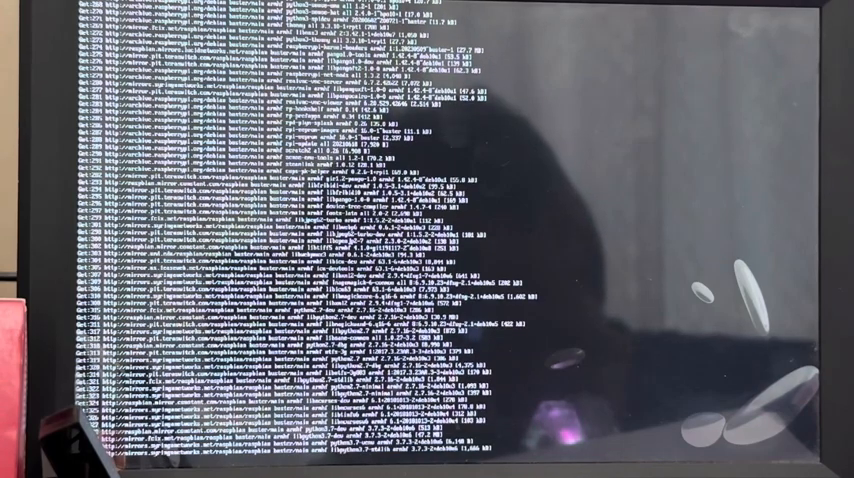
{"action": "scroll", "scroll_direction": "down", "scroll_amount": 3}
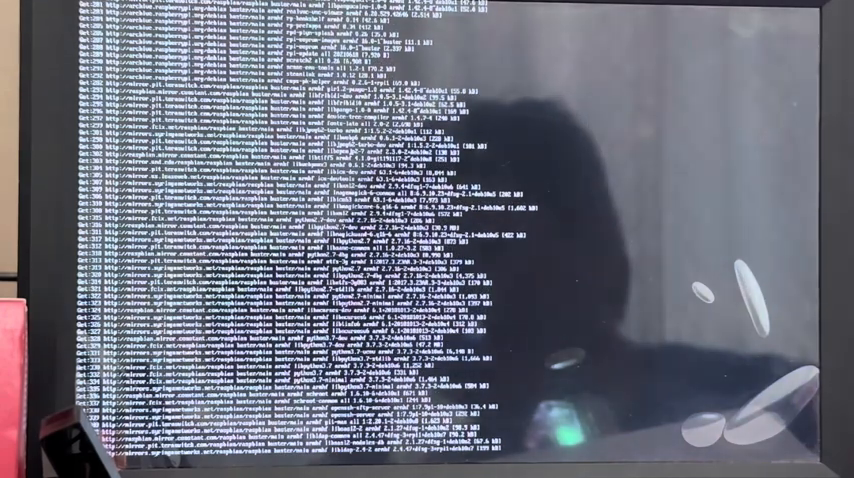
{"action": "scroll", "scroll_direction": "down", "scroll_amount": 3}
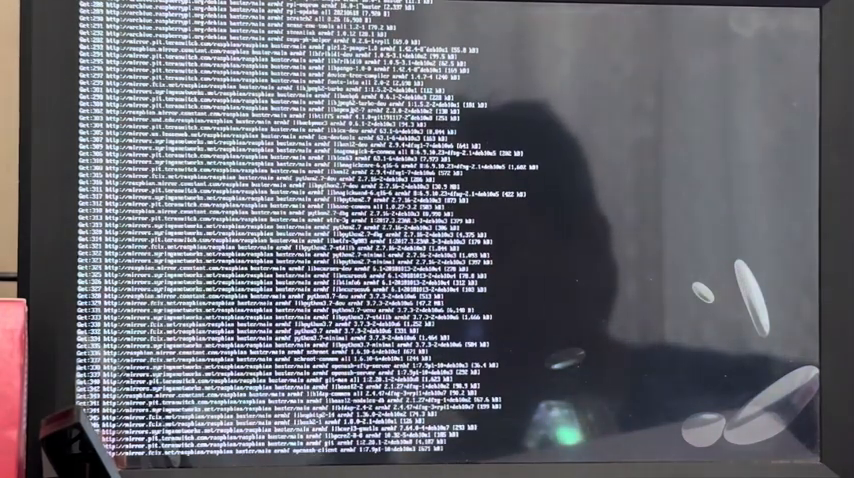
{"action": "scroll", "scroll_direction": "down", "scroll_amount": 3}
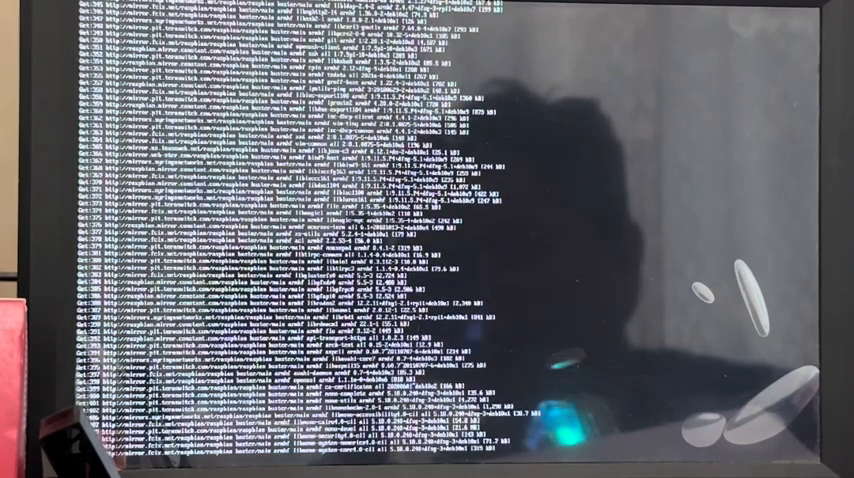
{"action": "scroll", "scroll_direction": "down", "scroll_amount": 3}
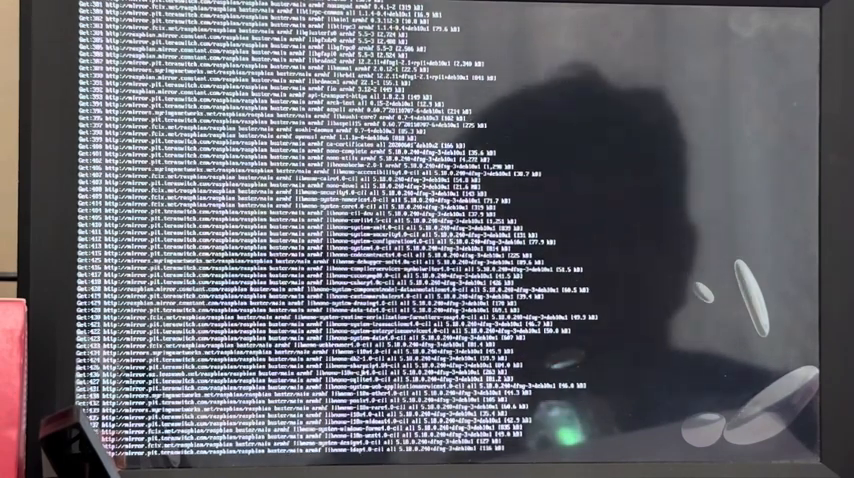
{"action": "scroll", "scroll_direction": "down", "scroll_amount": 3}
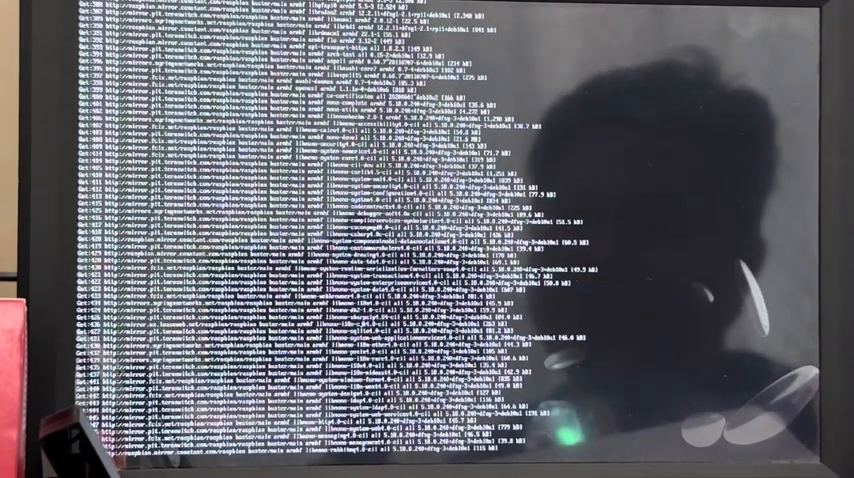
{"action": "scroll", "scroll_direction": "down", "scroll_amount": 3}
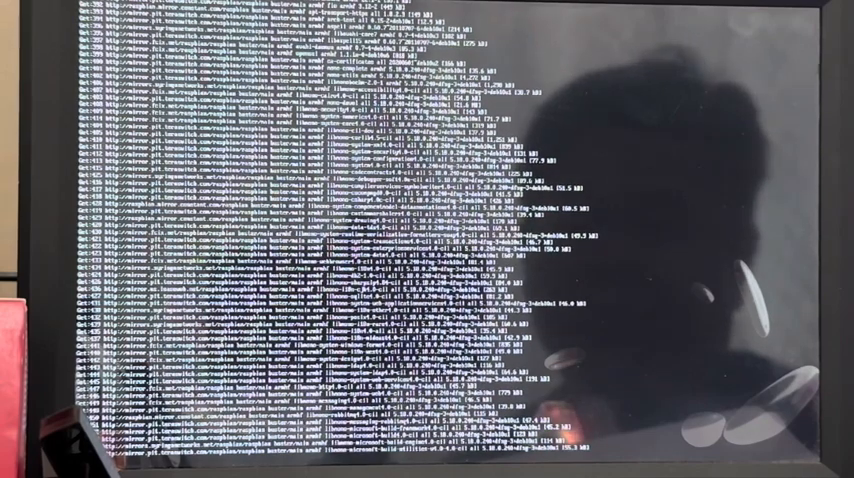
{"action": "scroll", "scroll_direction": "down", "scroll_amount": 3}
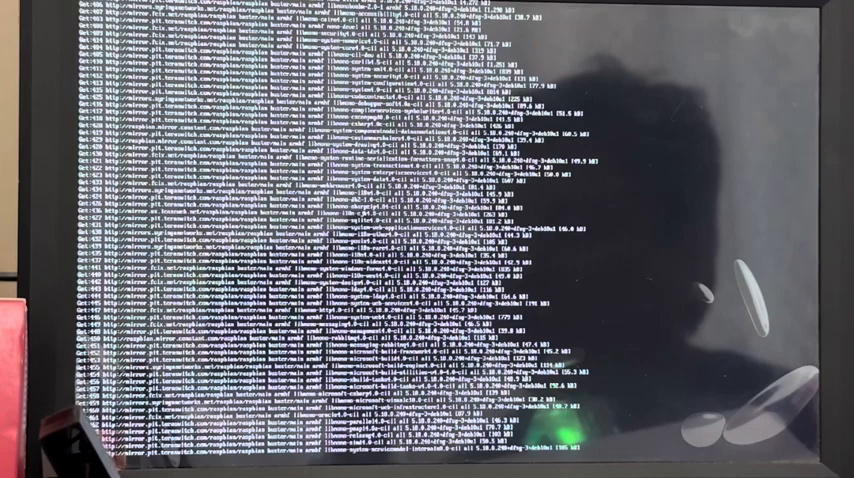
{"action": "scroll", "scroll_direction": "down", "scroll_amount": 3}
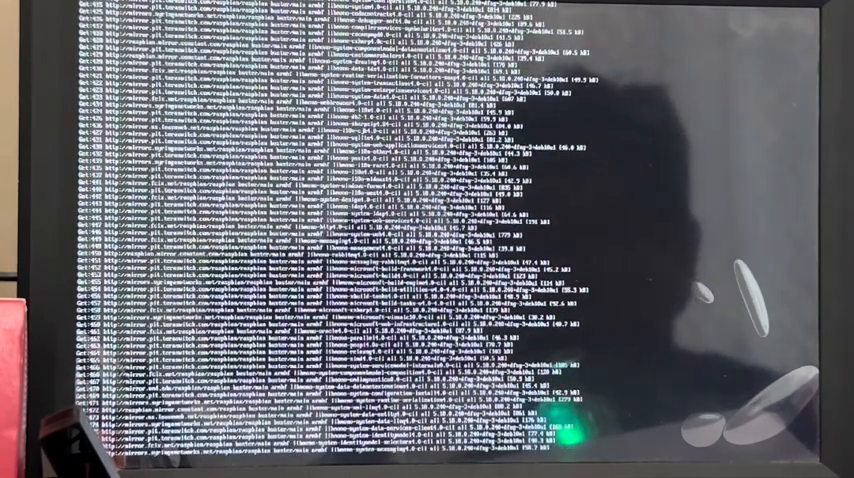
{"action": "scroll", "scroll_direction": "down", "scroll_amount": 3}
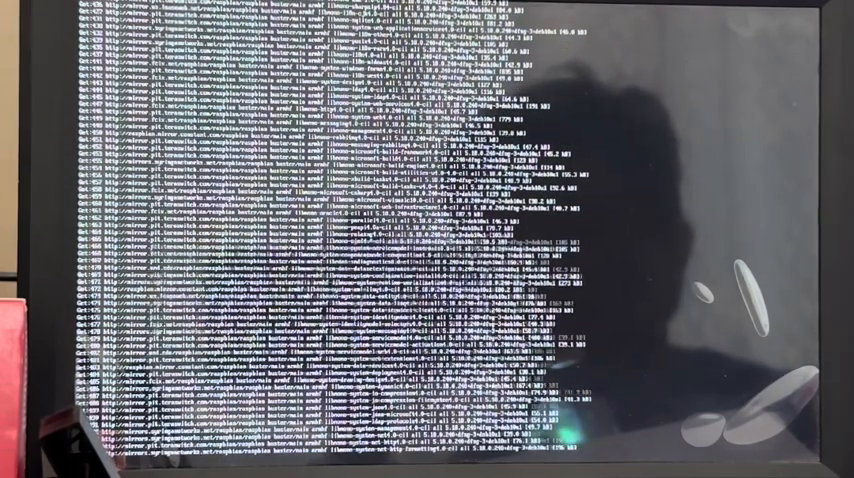
{"action": "scroll", "scroll_direction": "down", "scroll_amount": 3}
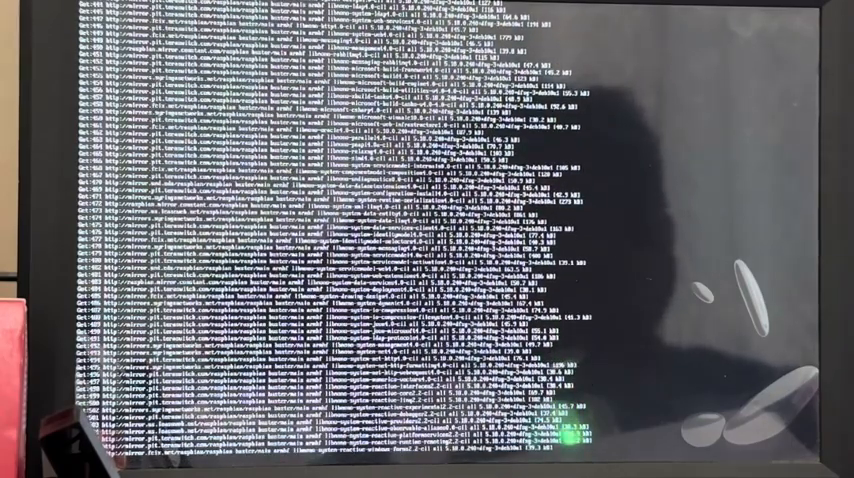
{"action": "scroll", "scroll_direction": "down", "scroll_amount": 3}
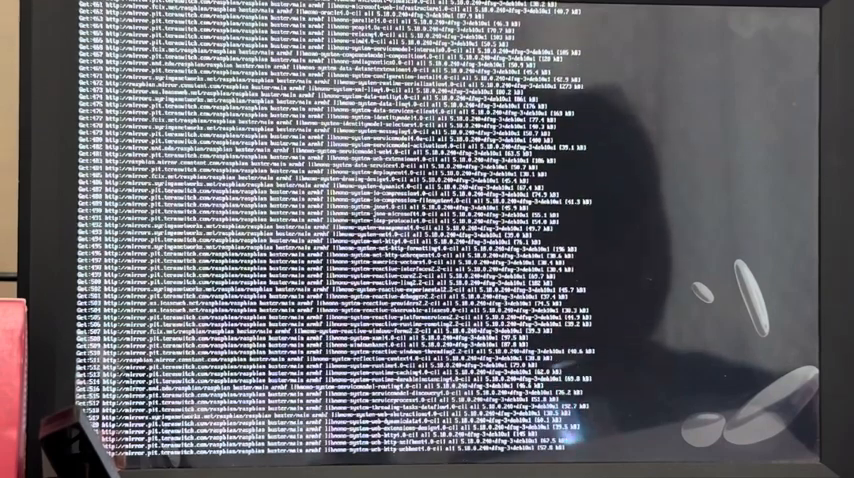
{"action": "scroll", "scroll_direction": "down", "scroll_amount": 3}
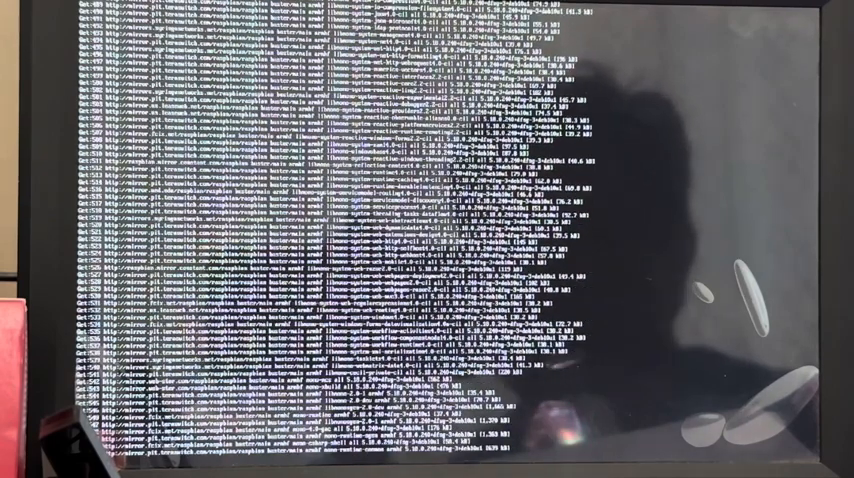
{"action": "scroll", "scroll_direction": "down", "scroll_amount": 3}
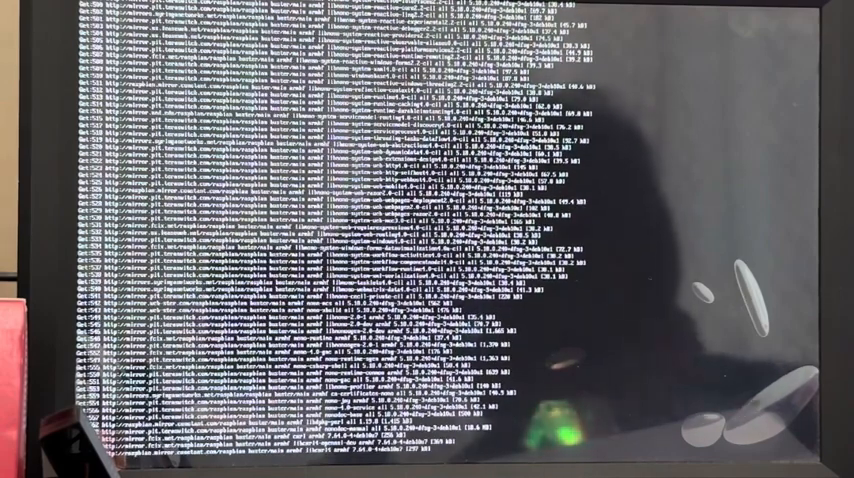
{"action": "scroll", "scroll_direction": "down", "scroll_amount": 3}
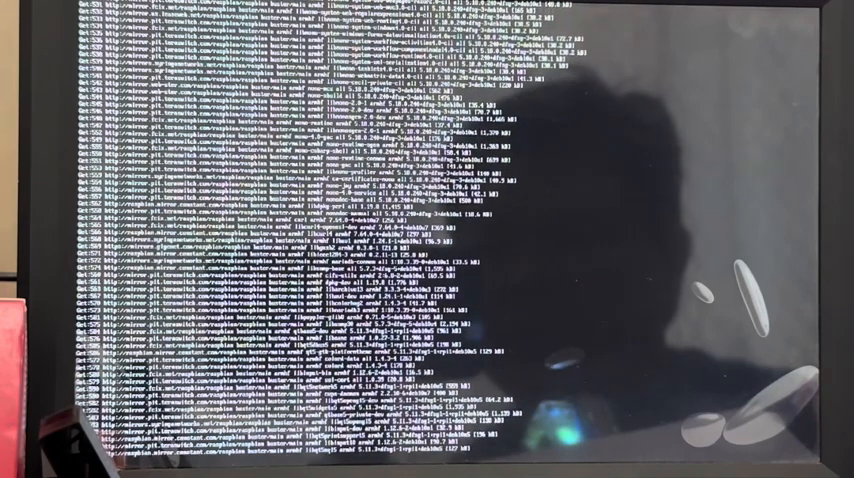
{"action": "scroll", "scroll_direction": "down", "scroll_amount": 3}
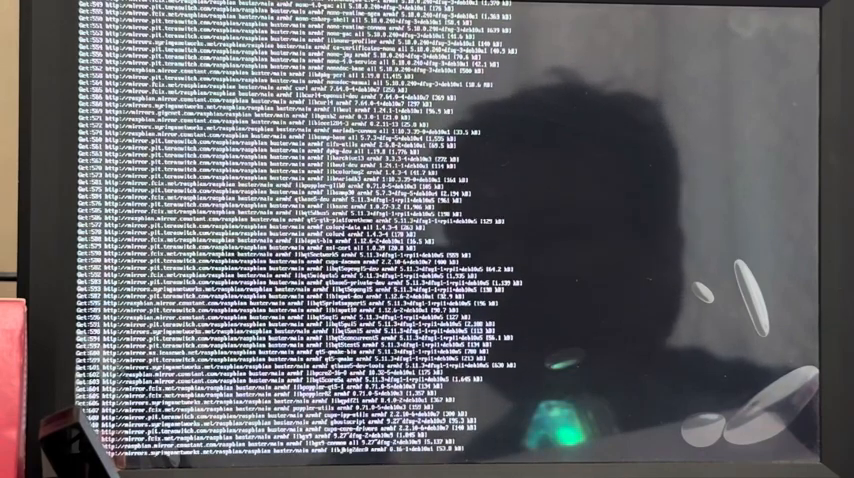
{"action": "scroll", "scroll_direction": "down", "scroll_amount": 3}
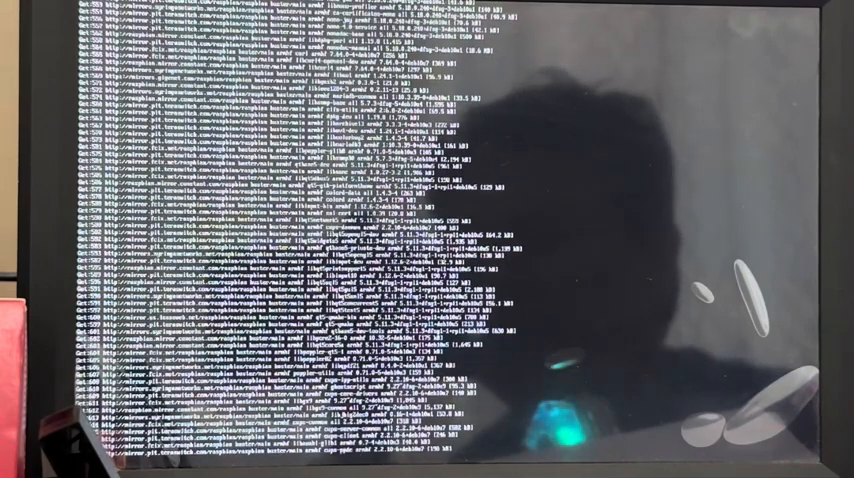
{"action": "scroll", "scroll_direction": "down", "scroll_amount": 3}
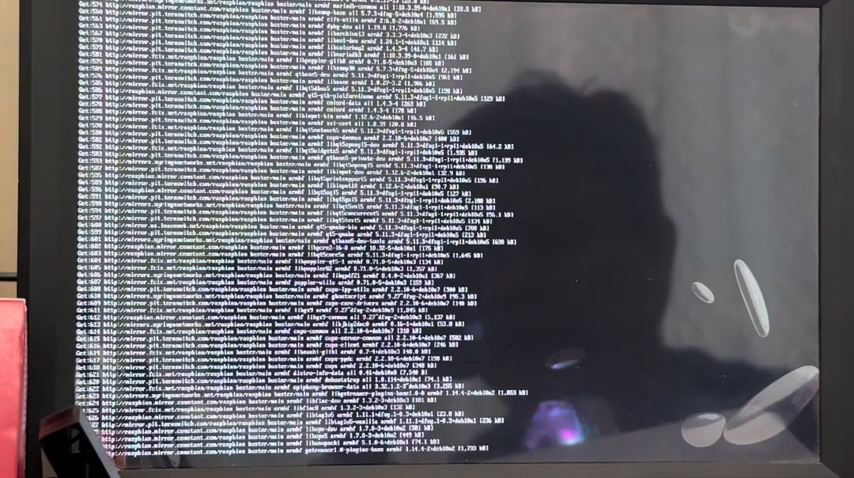
{"action": "scroll", "scroll_direction": "down", "scroll_amount": 3}
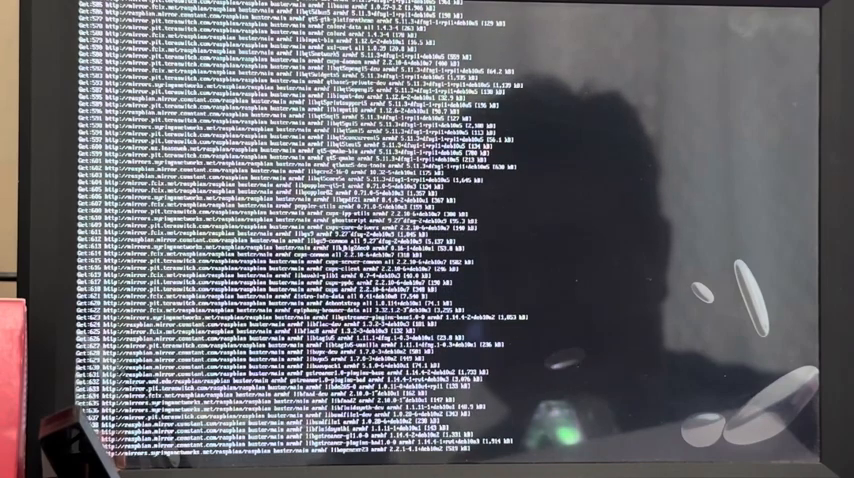
{"action": "scroll", "scroll_direction": "down", "scroll_amount": 3}
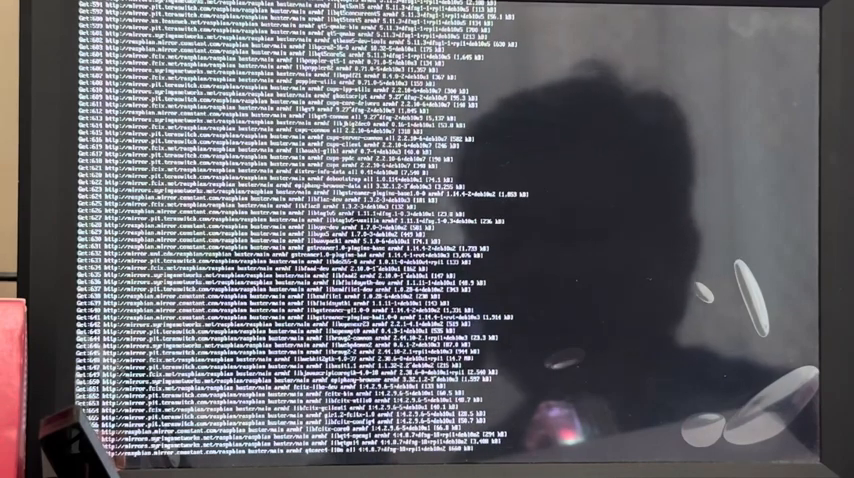
{"action": "scroll", "scroll_direction": "down", "scroll_amount": 3}
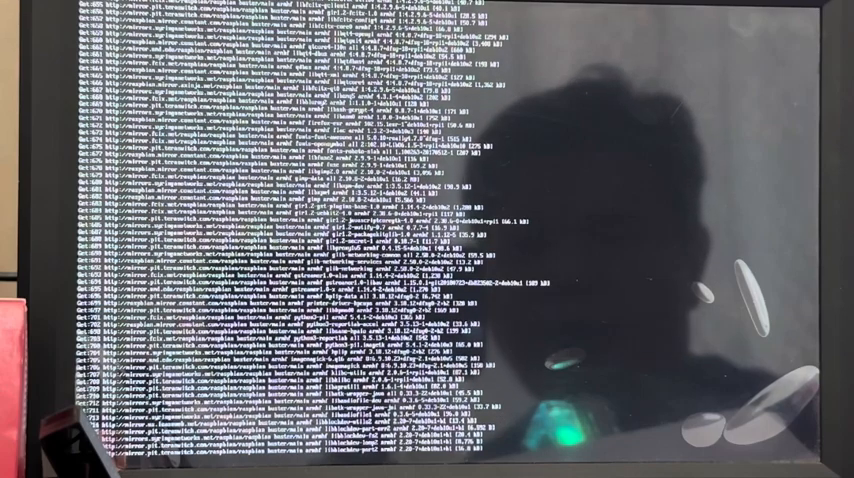
{"action": "scroll", "scroll_direction": "down", "scroll_amount": 3}
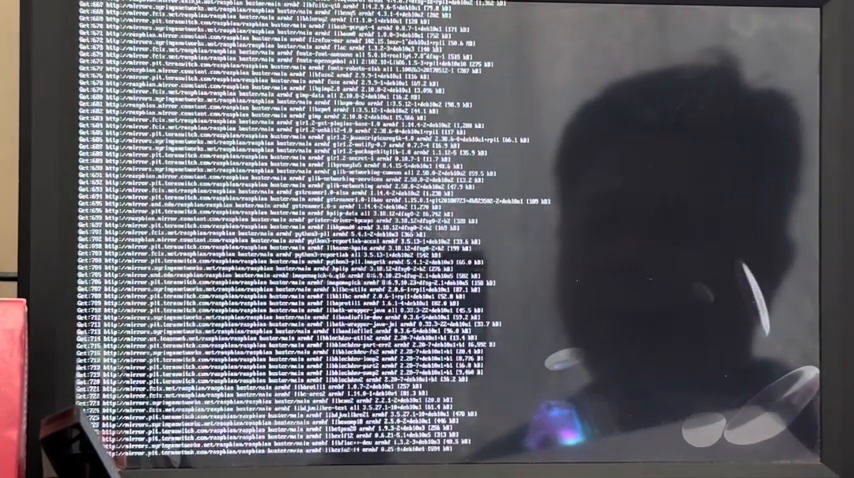
{"action": "scroll", "scroll_direction": "down", "scroll_amount": 3}
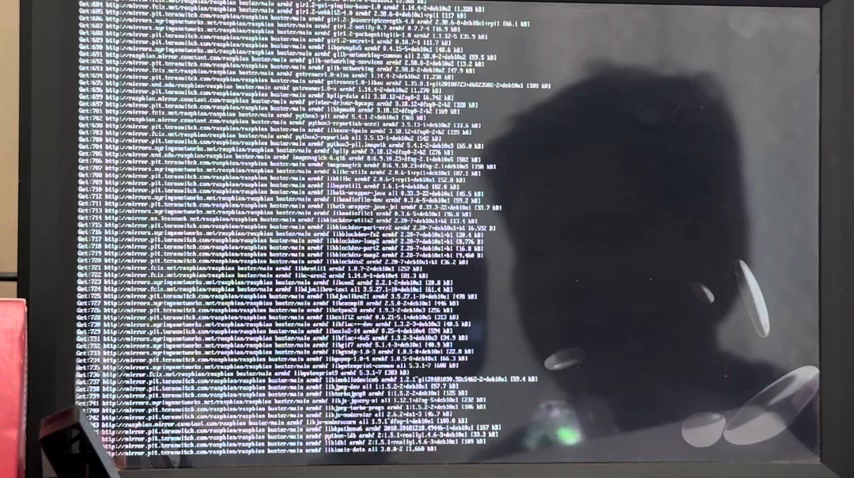
{"action": "scroll", "scroll_direction": "down", "scroll_amount": 3}
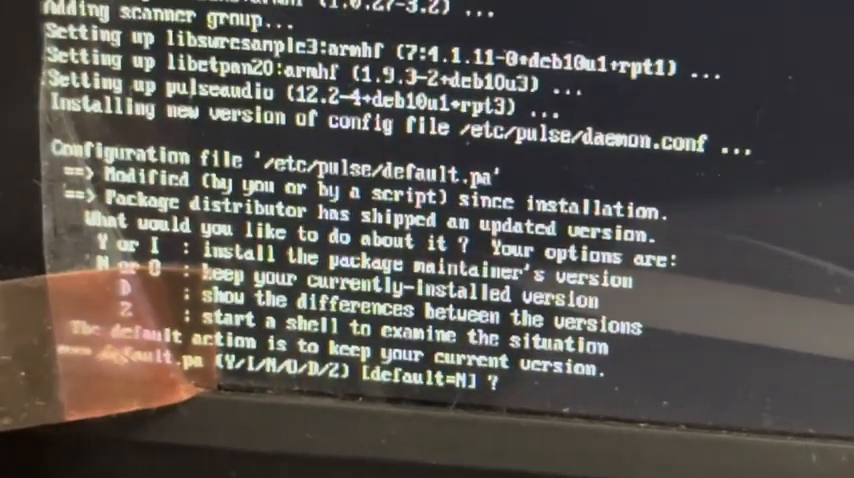
Step: Answer Y to install the package maintainer's PulseAudio default.pa configuration
{"action": "type", "text": "y"}
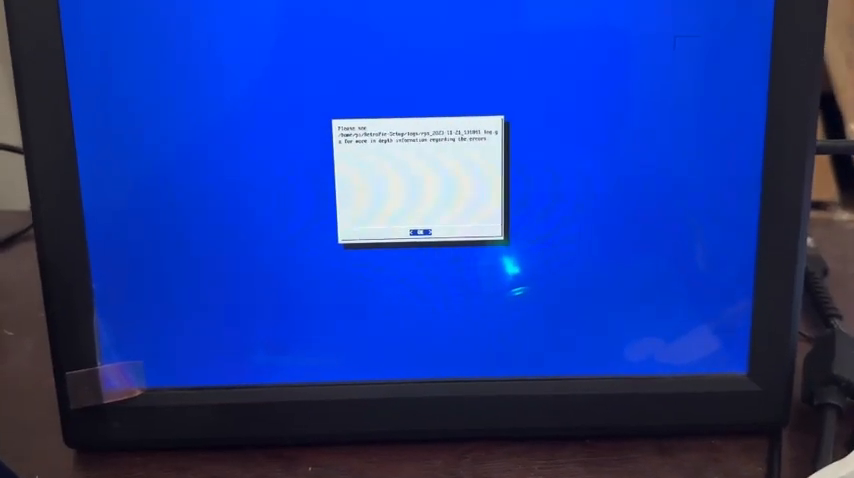
Step: Acknowledge the error-log notice and the arcade, nes and ports es_systems.cfg override warnings
{"action": "left_click", "coordinate": [416, 231]}
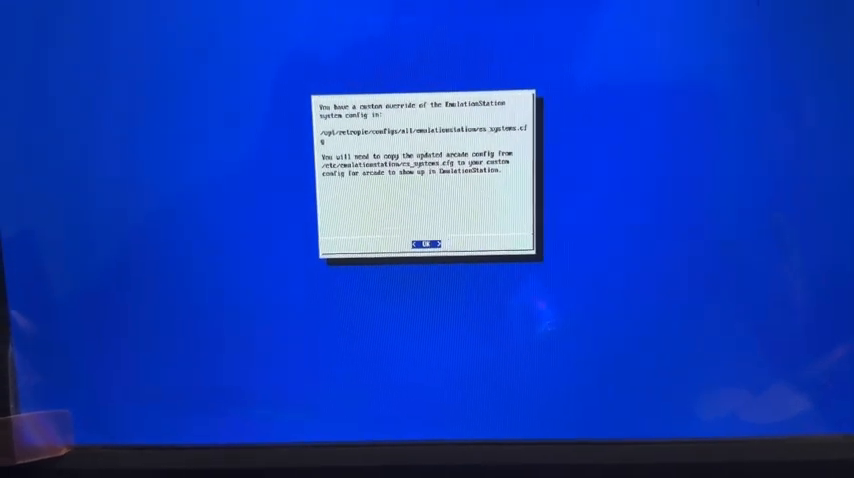
{"action": "left_click", "coordinate": [419, 245]}
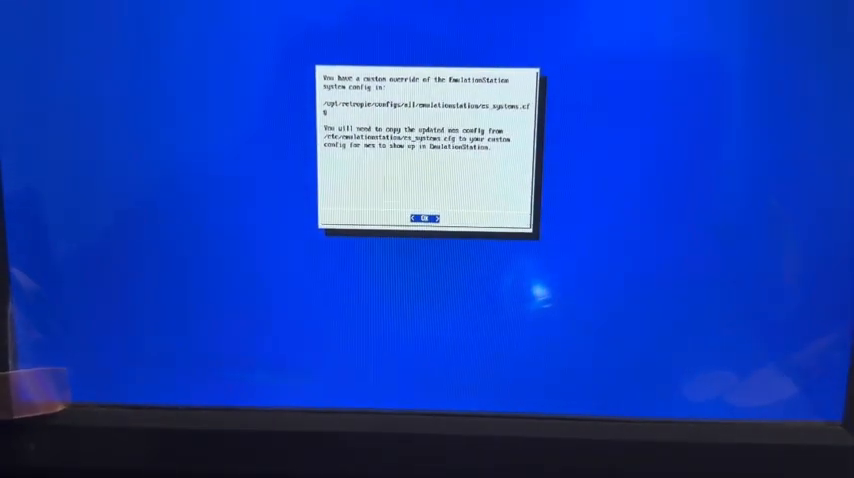
{"action": "left_click", "coordinate": [422, 218]}
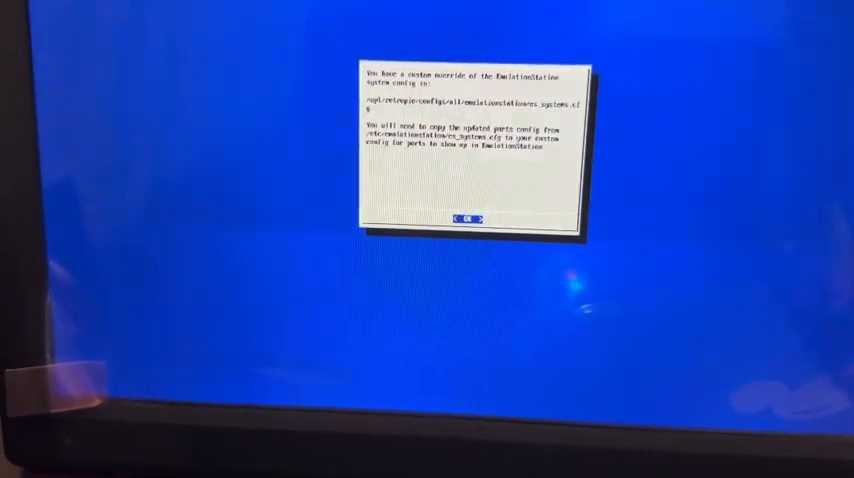
{"action": "left_click", "coordinate": [471, 218]}
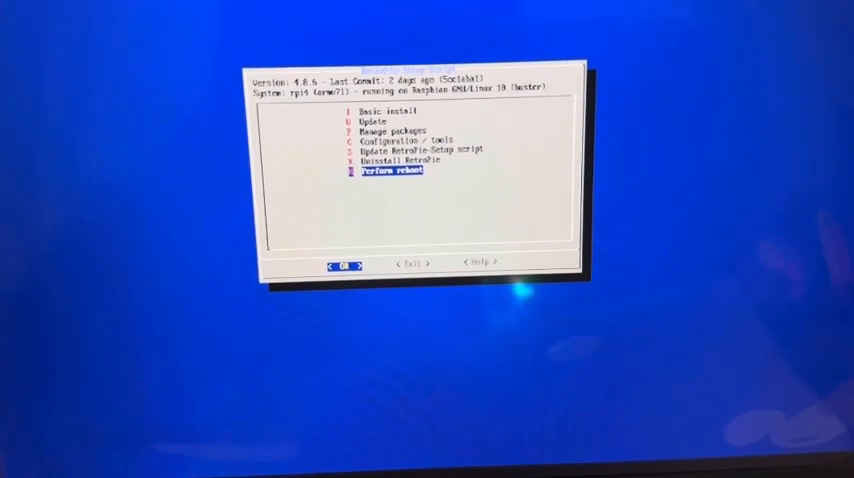
Step: Choose Perform reboot from the main menu
{"action": "left_click", "coordinate": [342, 263]}
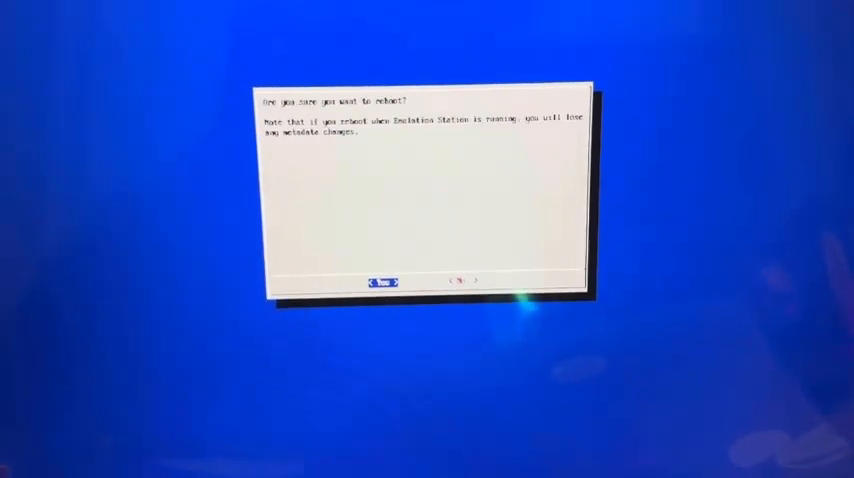